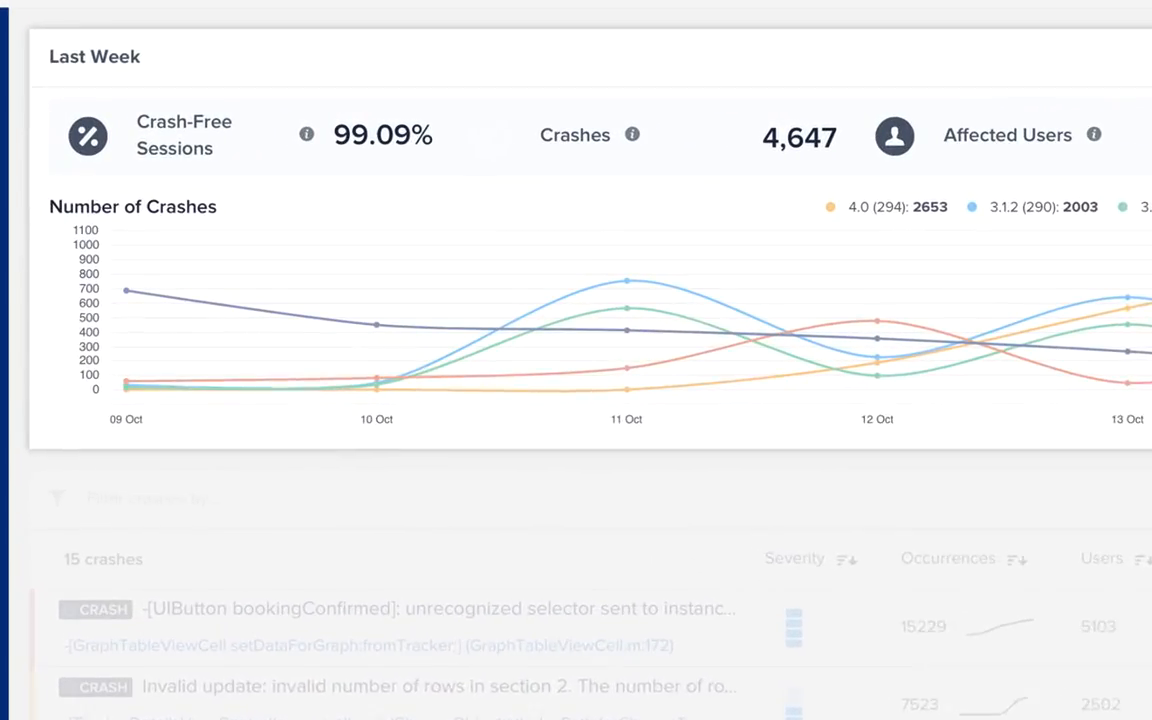
Filter the crash list to app version equals 4
scroll(right, 3)
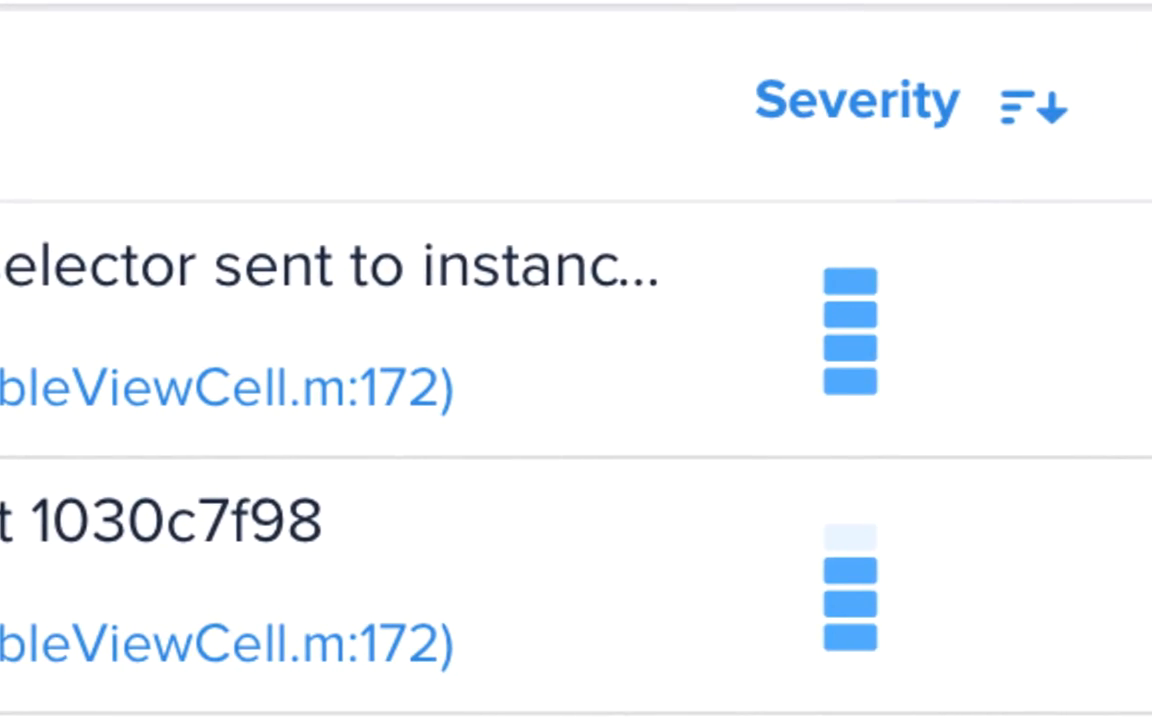
scroll(right, 3)
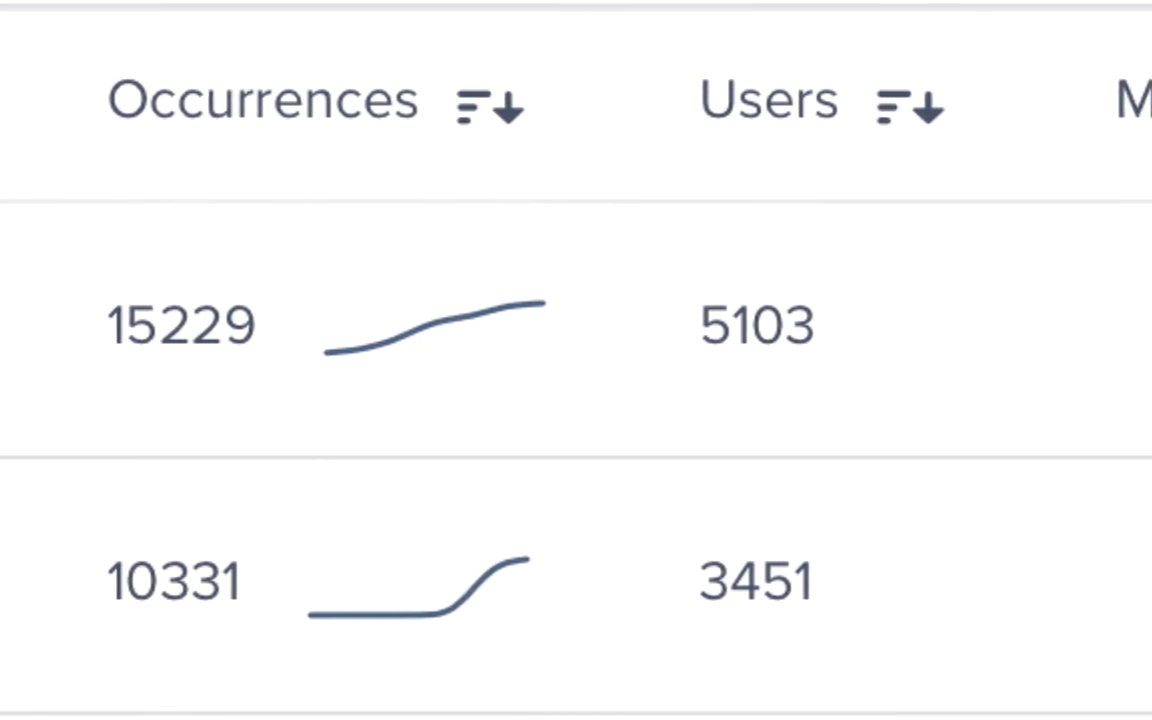
scroll(right, 3)
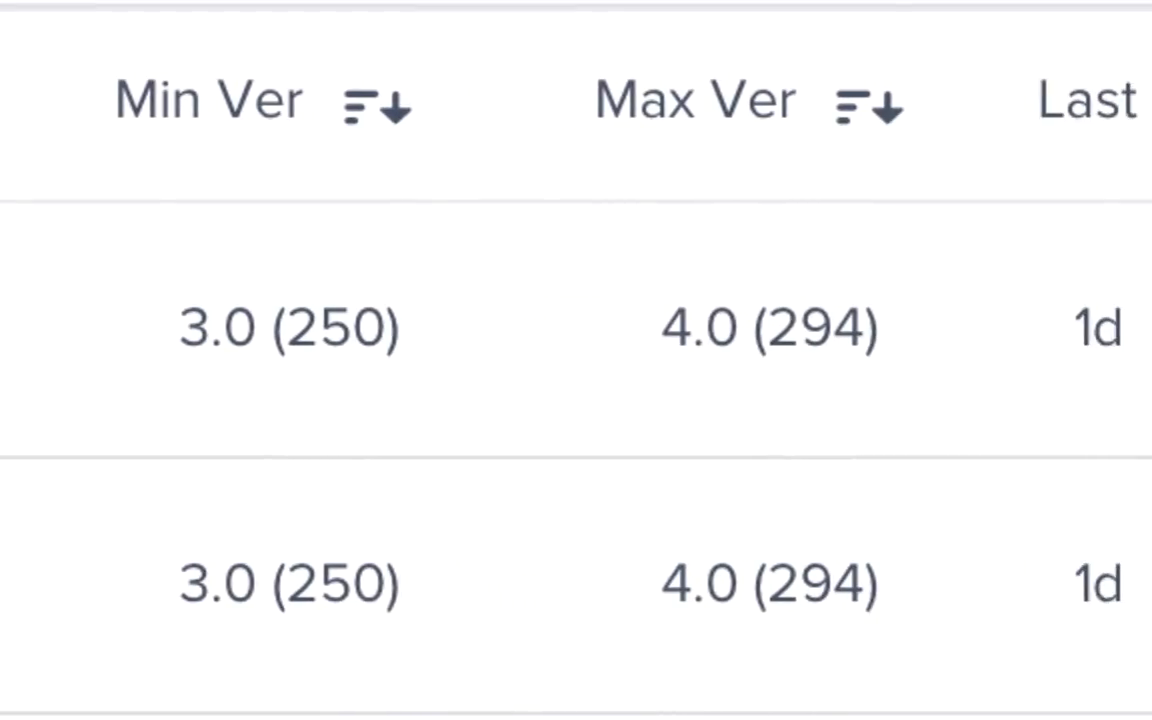
scroll(right, 3)
text(4.)
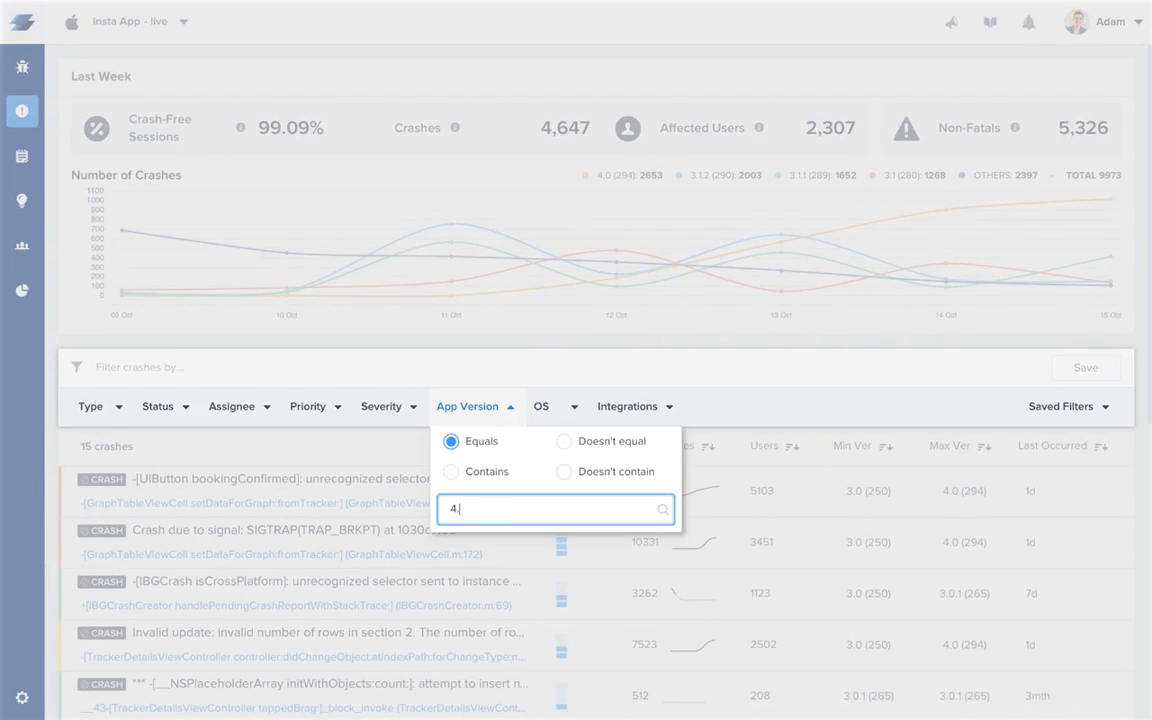
key(Return)
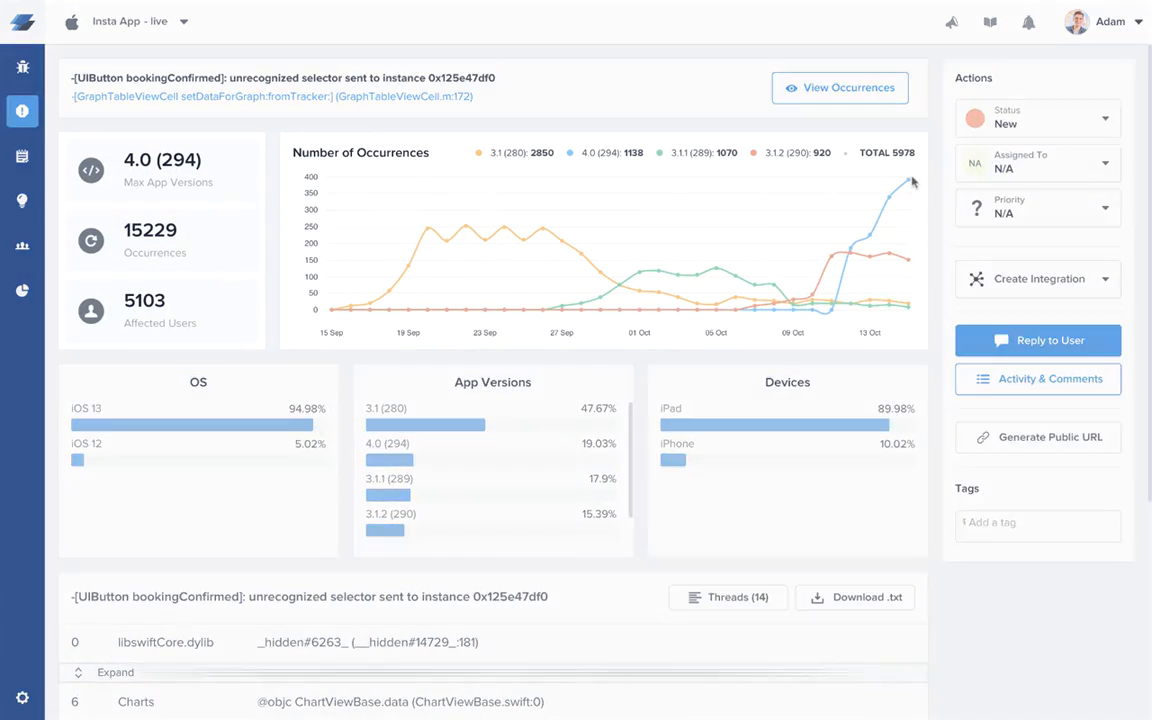
mouse_move(908, 183)
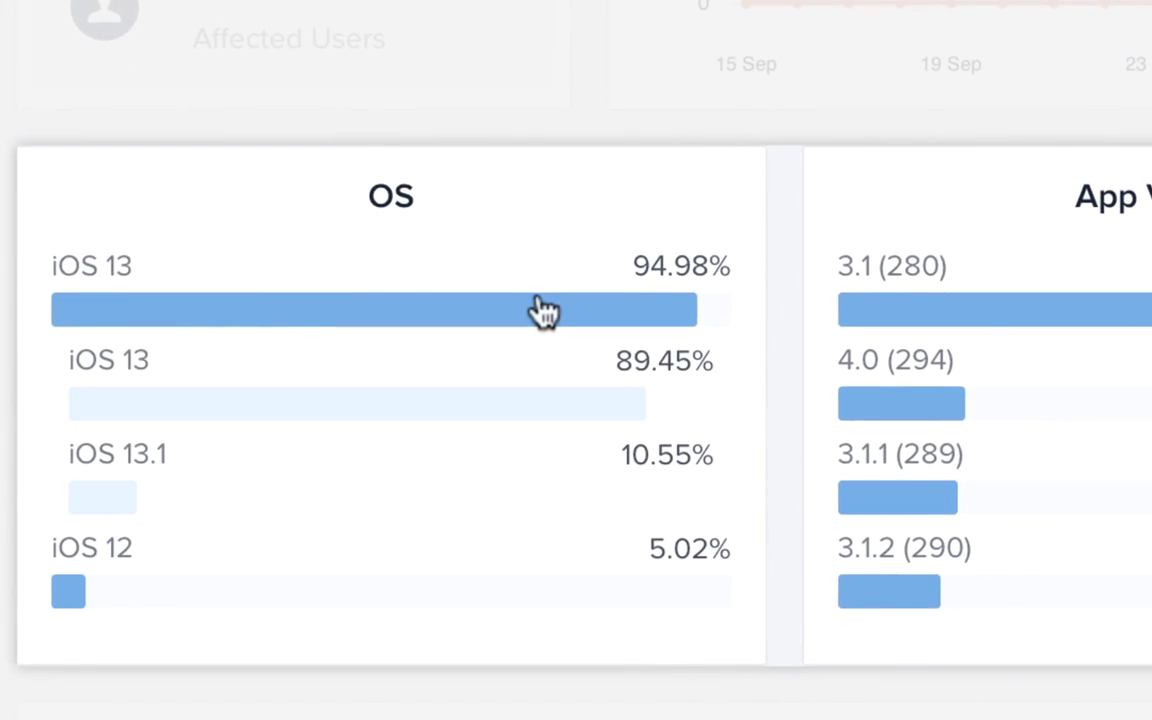
Expand the iOS 13 and iPad bars in the OS and Devices breakdowns
scroll(right, 3)
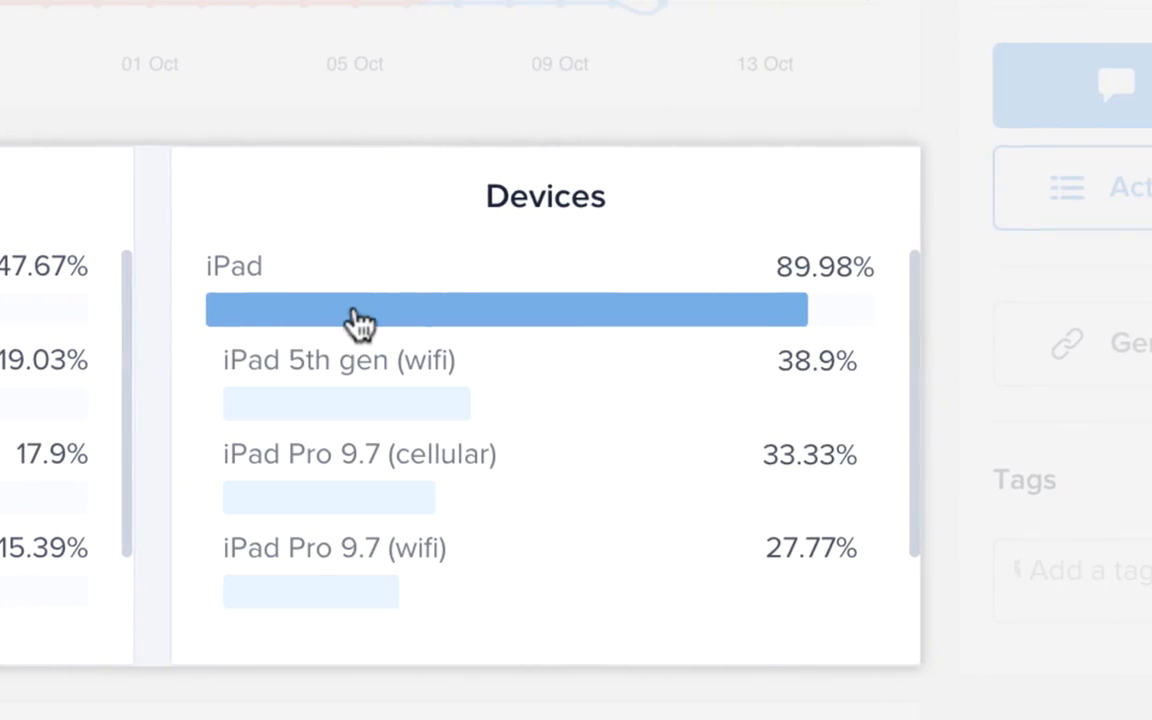
scroll(down, 3)
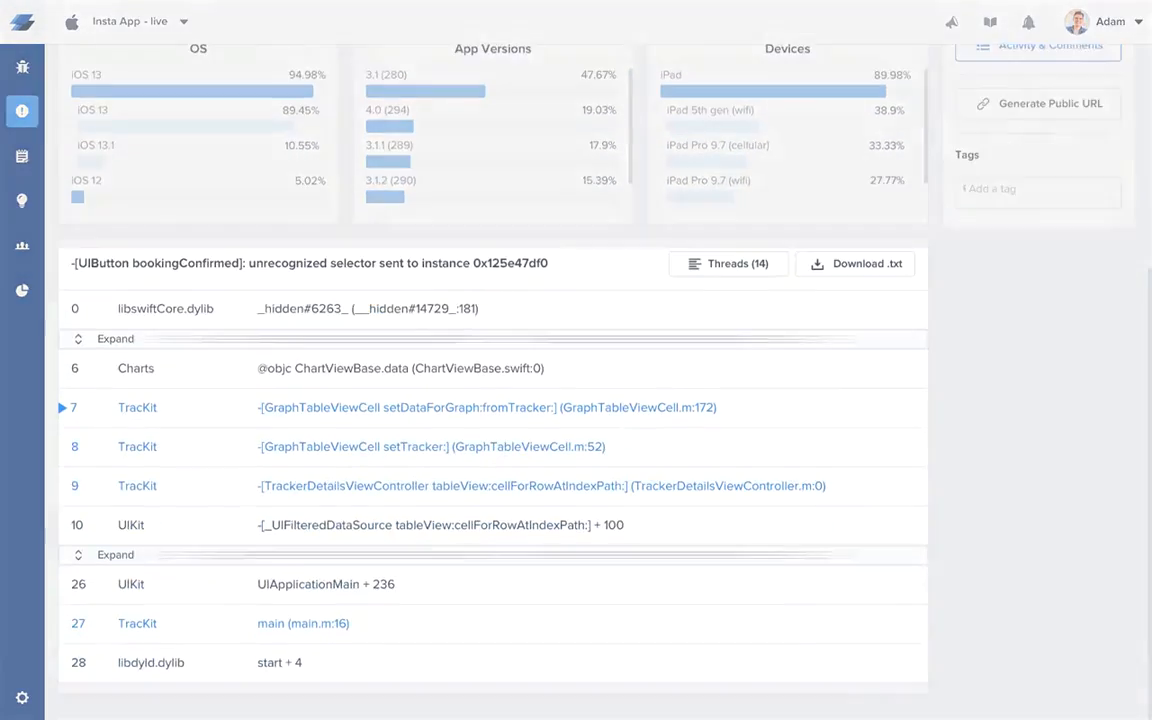
Expand the crash's stack trace and scroll through all its frames
click(114, 338)
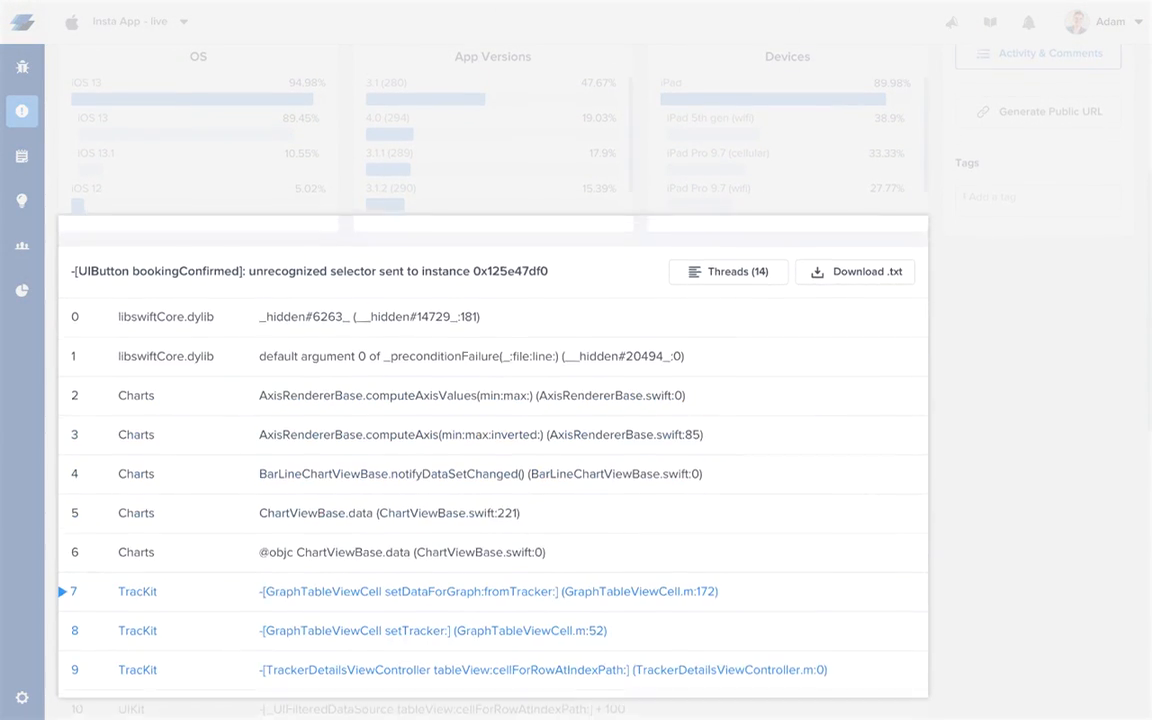
scroll(down, 3)
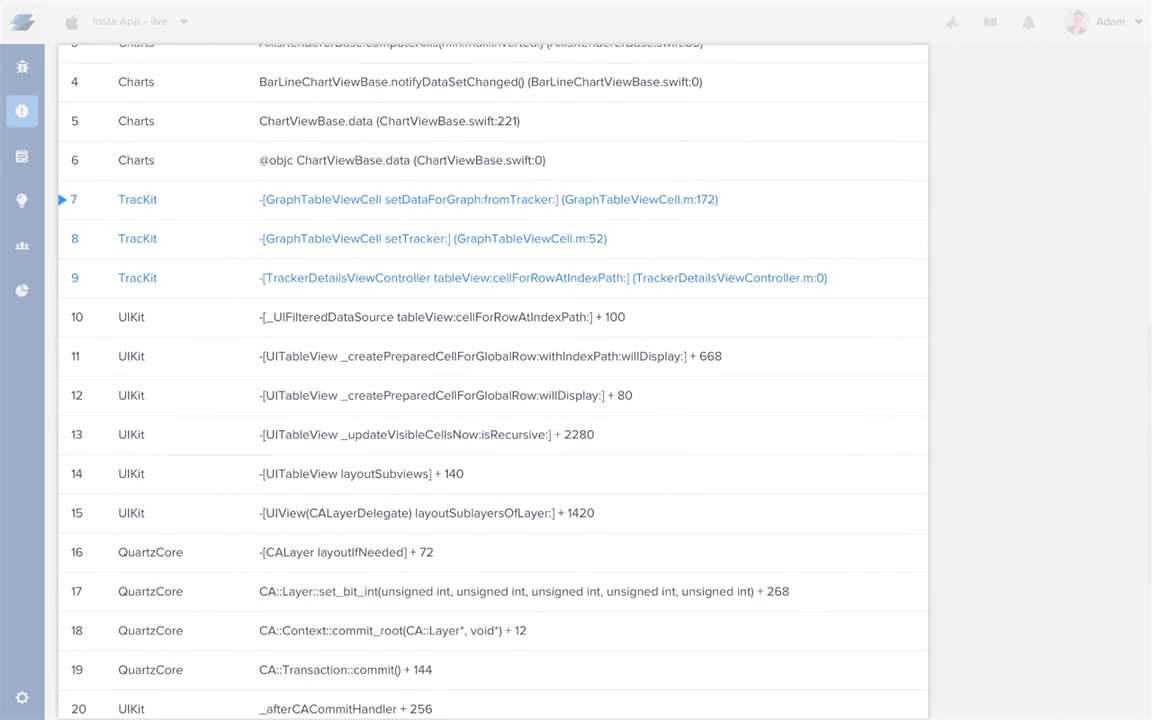
scroll(up, 3)
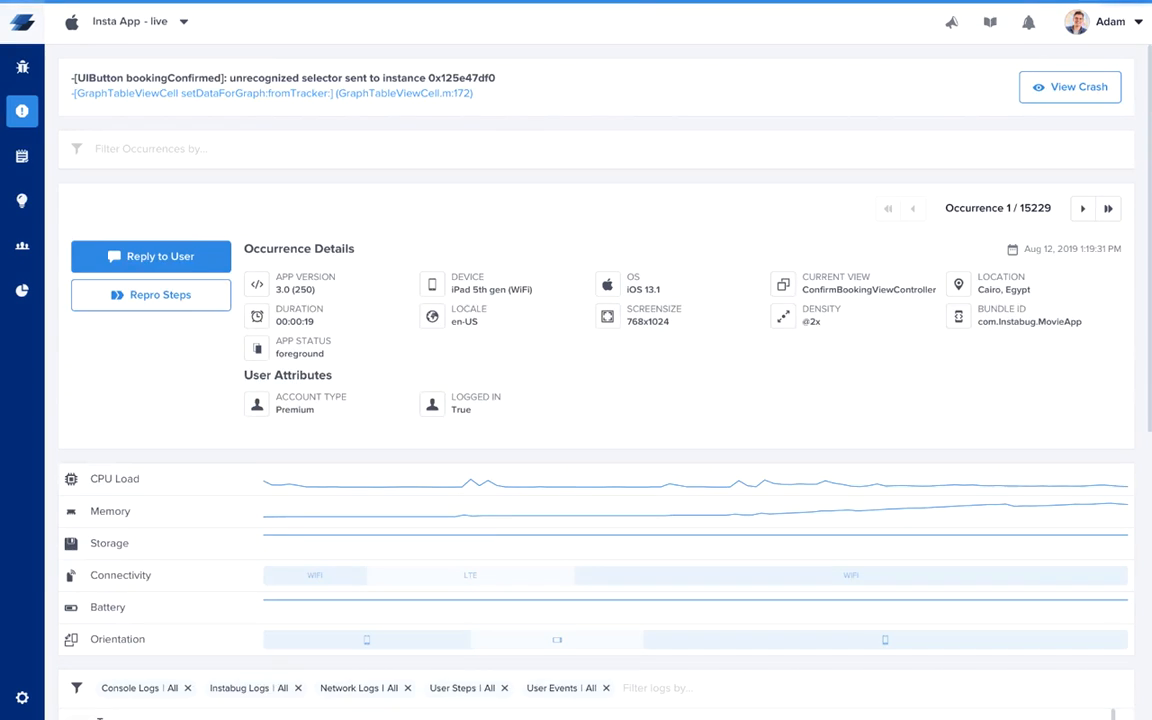
Filter occurrences to OS iOS 13.1 and advance to occurrence 2 of 599
click(246, 188)
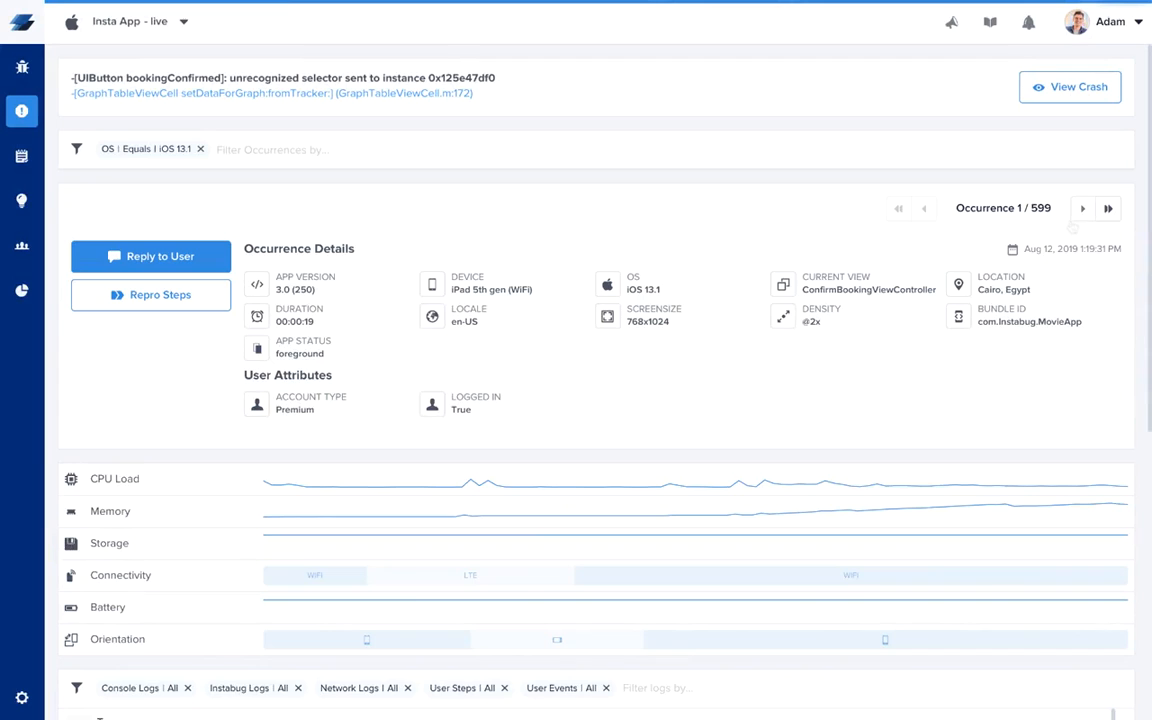
click(1081, 208)
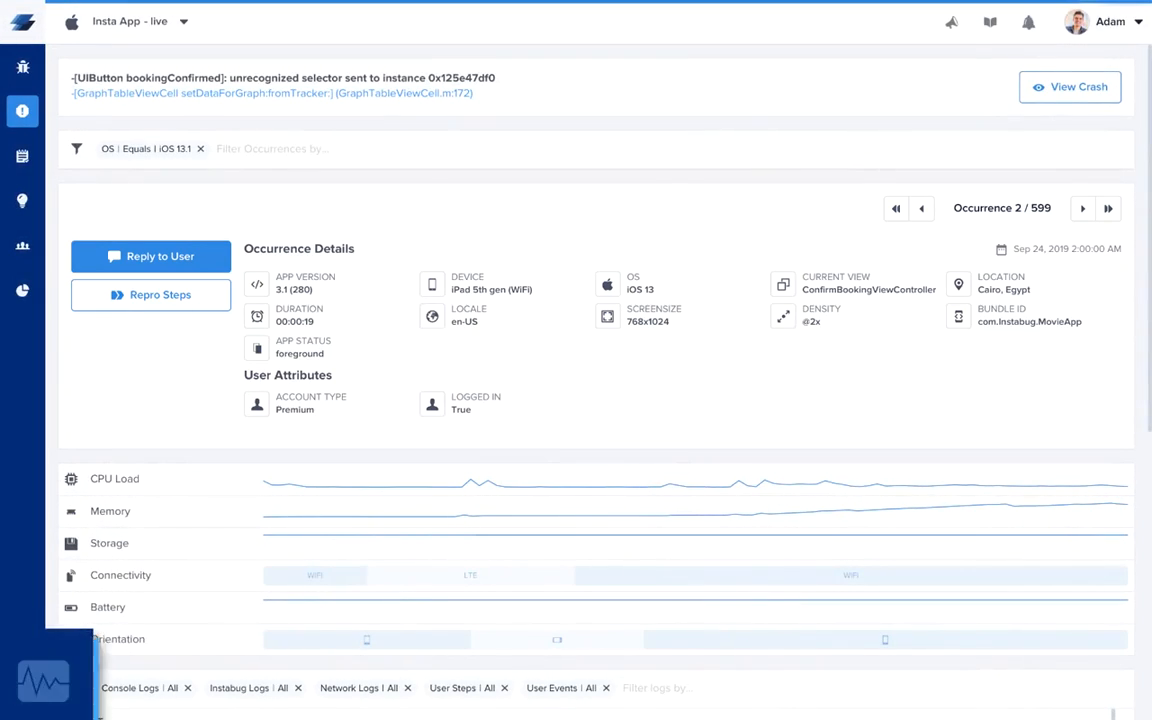
mouse_move(42, 680)
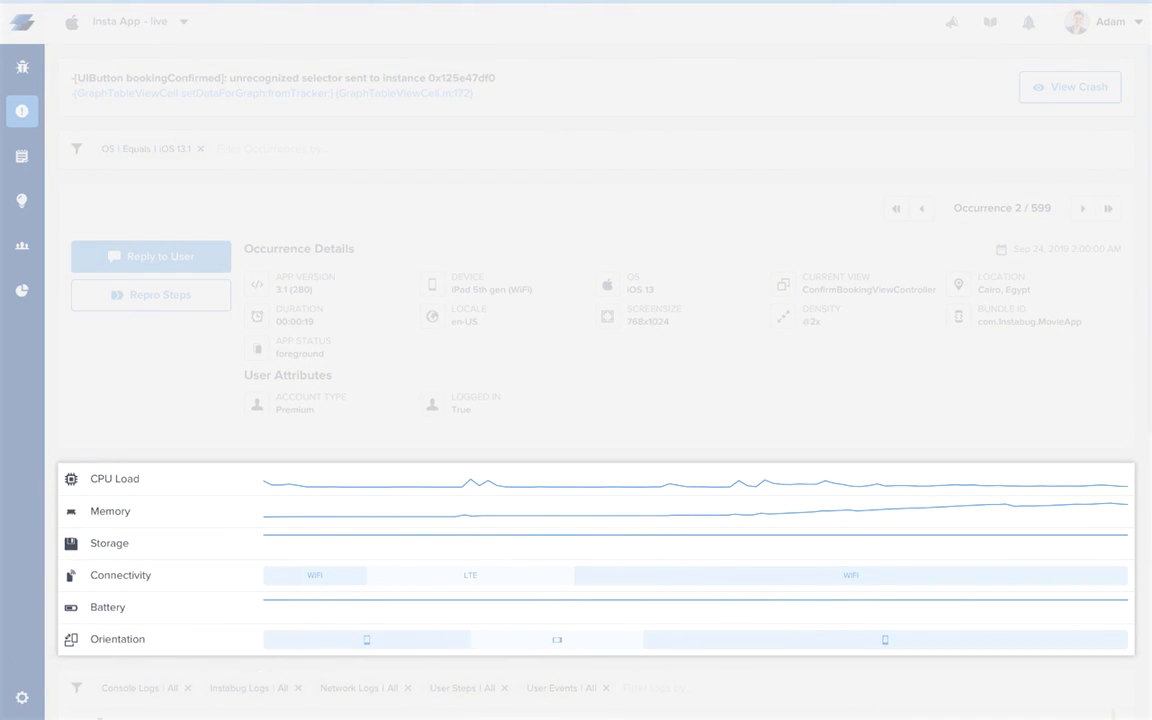
mouse_move(765, 485)
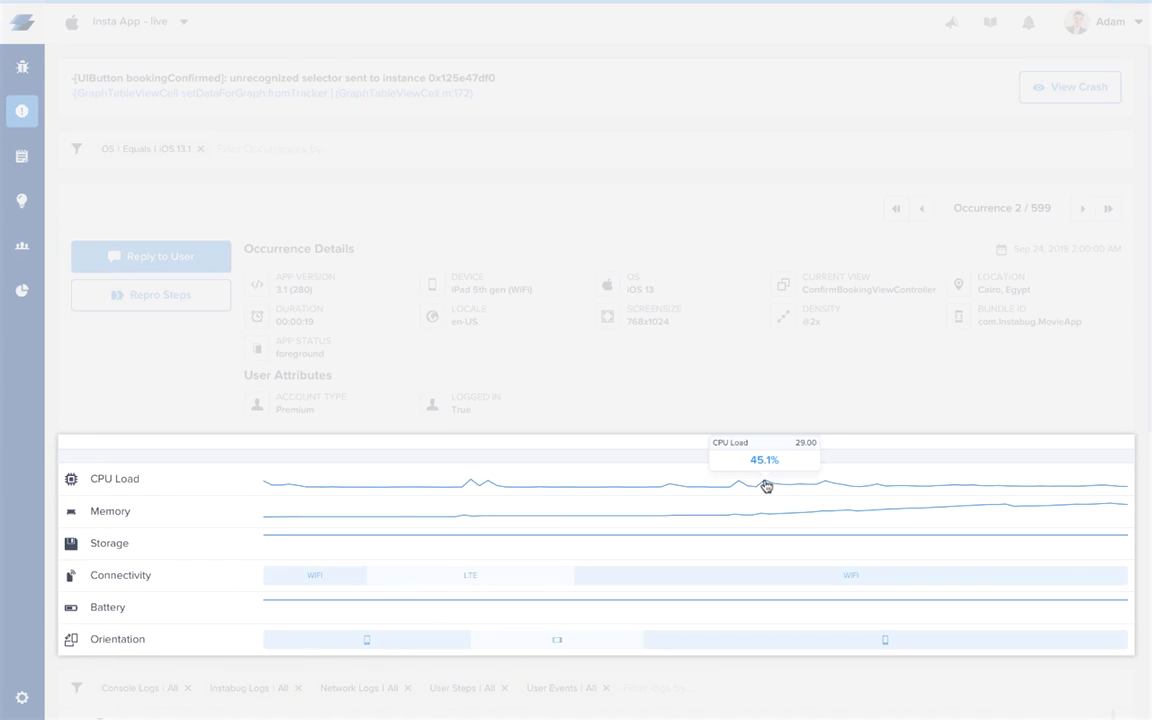
mouse_move(834, 514)
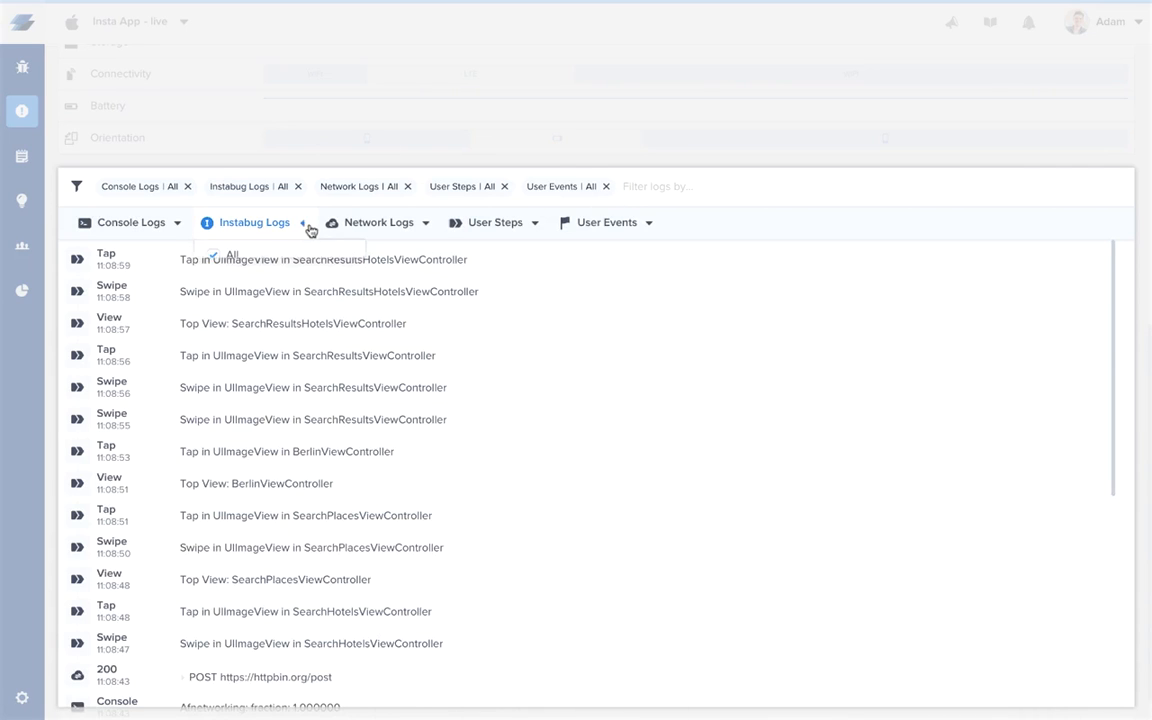
Show all Instabug log levels in the occurrence's log timeline
click(307, 222)
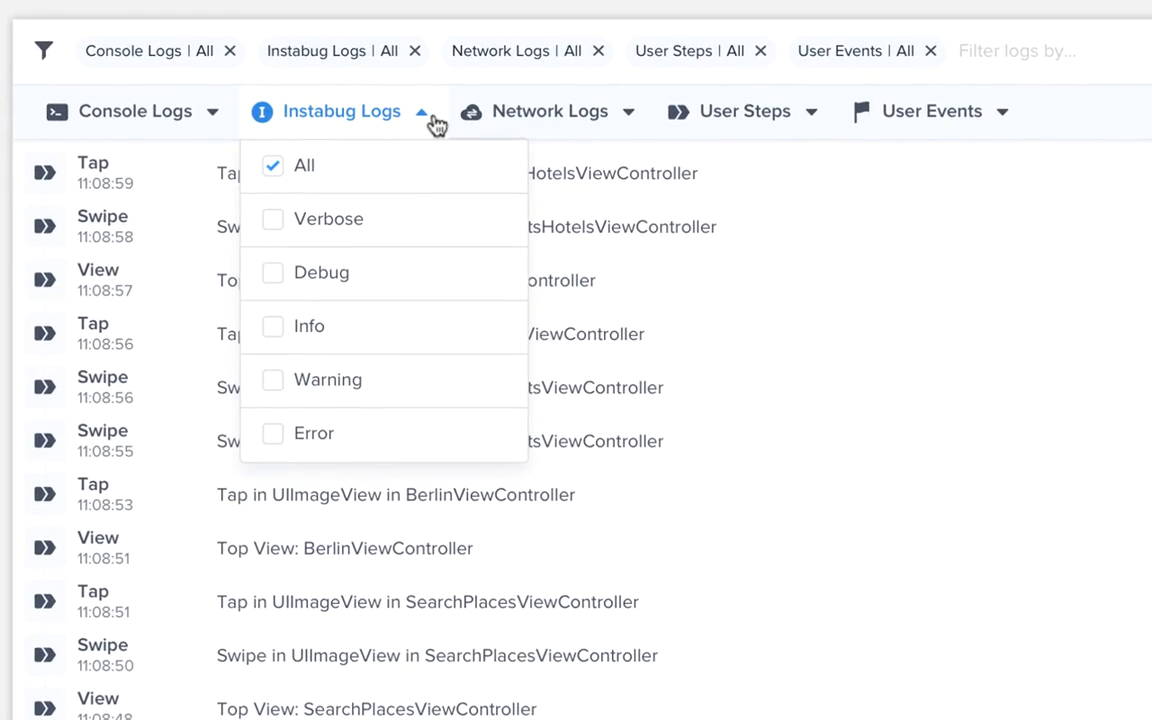
click(421, 110)
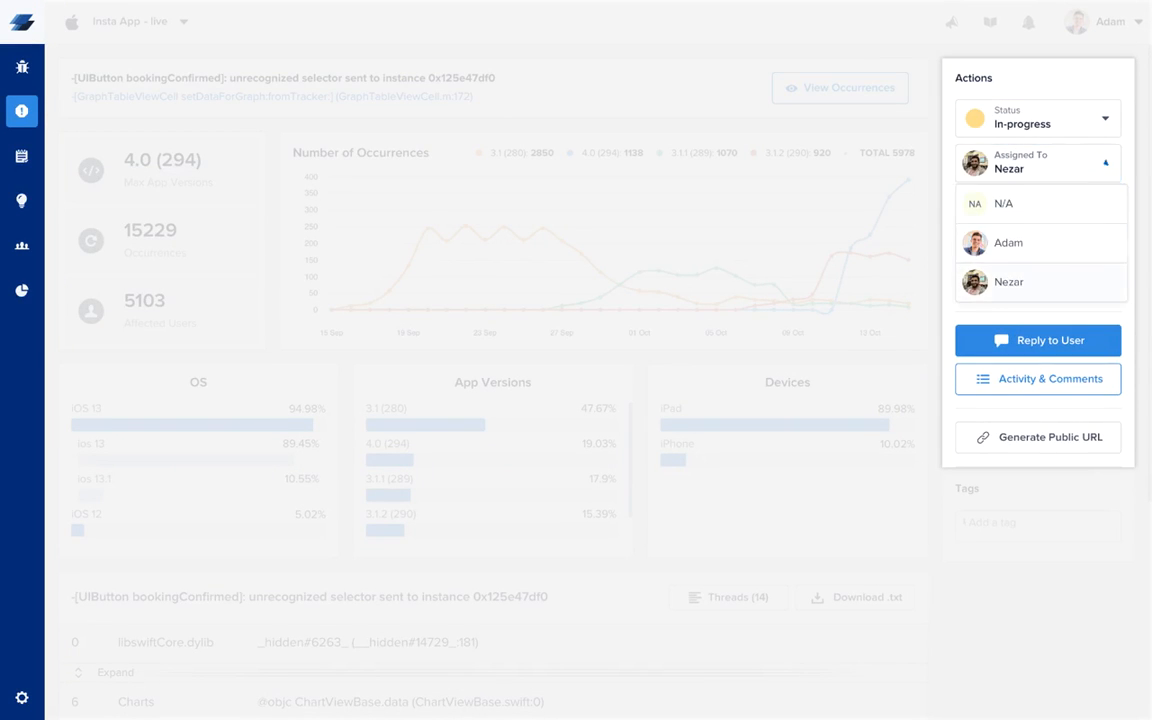
Assign the UIButton crash to Nezar and set its priority to Major
click(1037, 207)
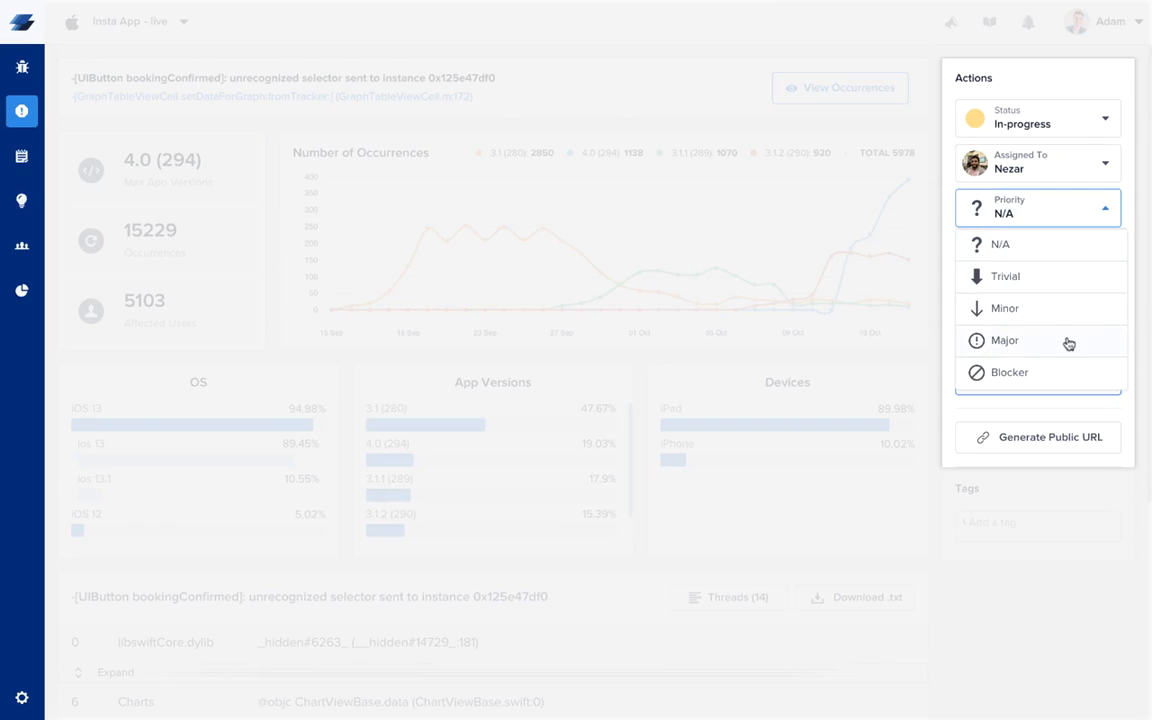
click(1006, 340)
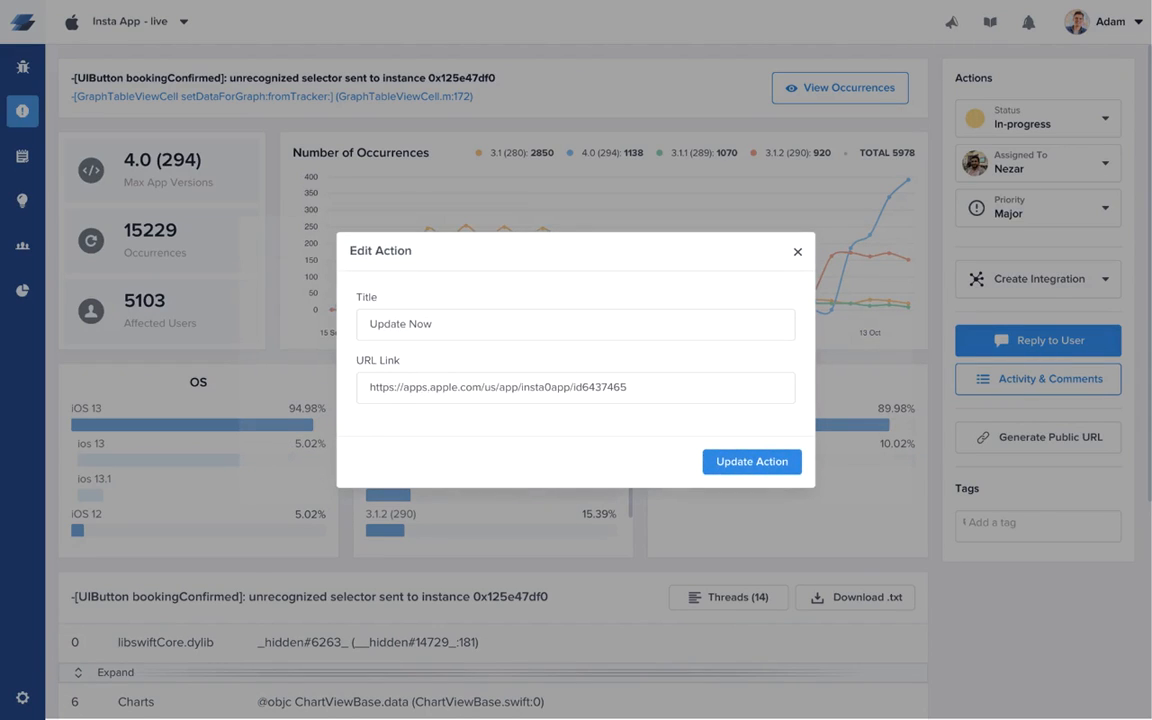
Confirm the Update Now action and view all integrations like JIRA, Slack, GitHub
click(751, 461)
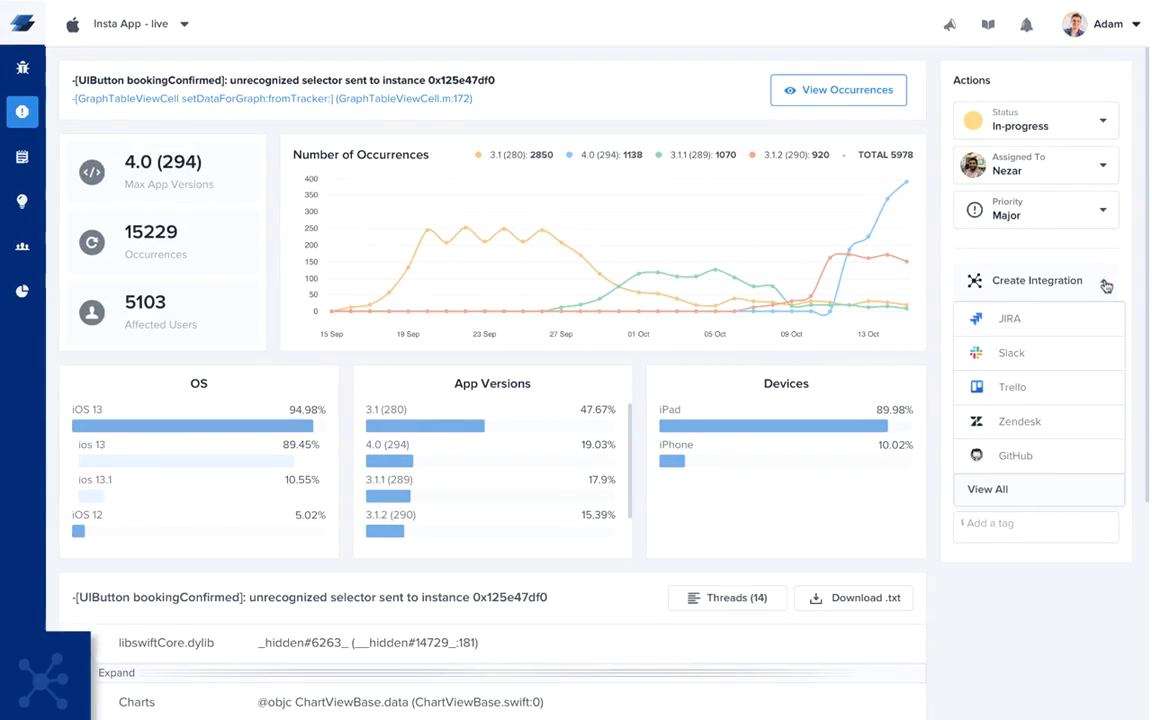
click(987, 489)
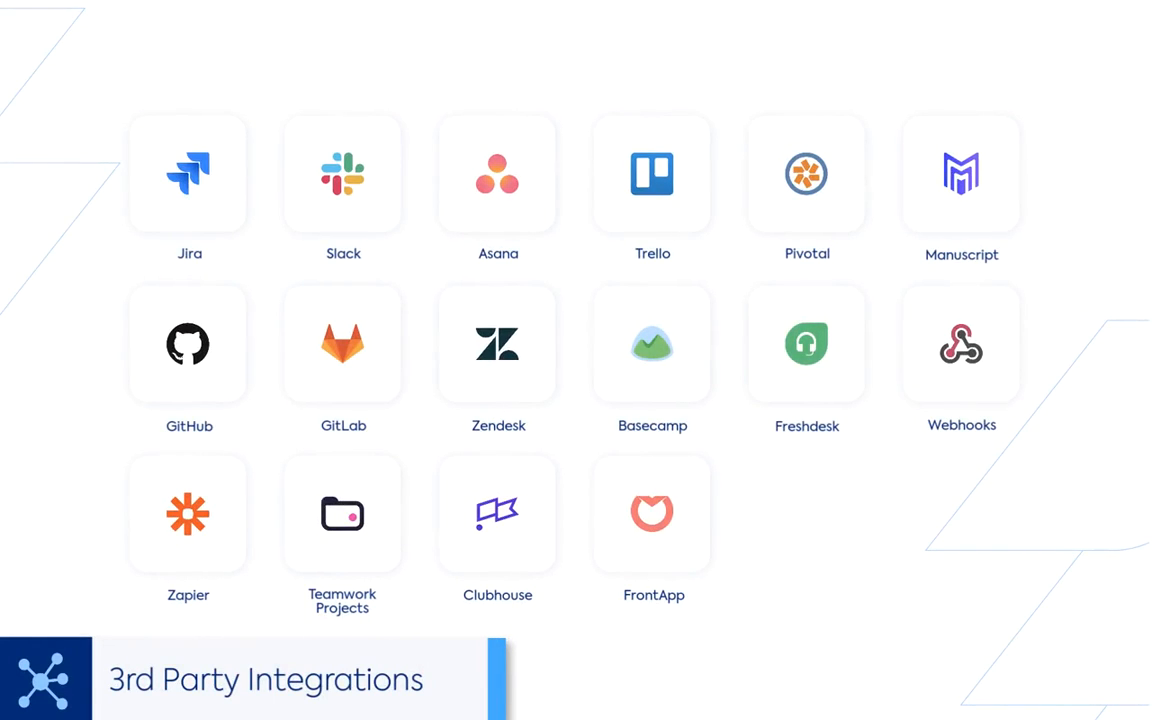